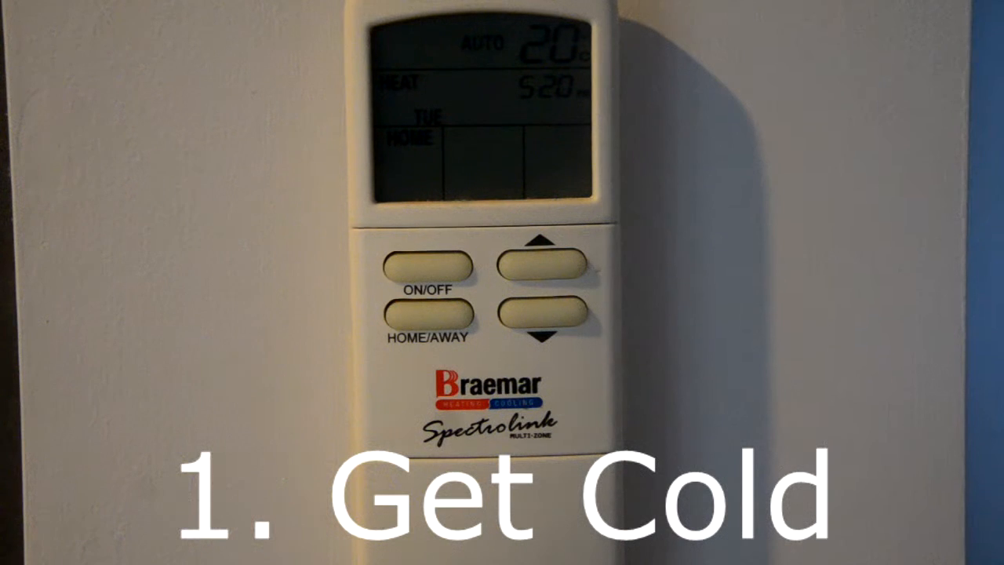
{"action": "left_click", "coordinate": [541, 317]}
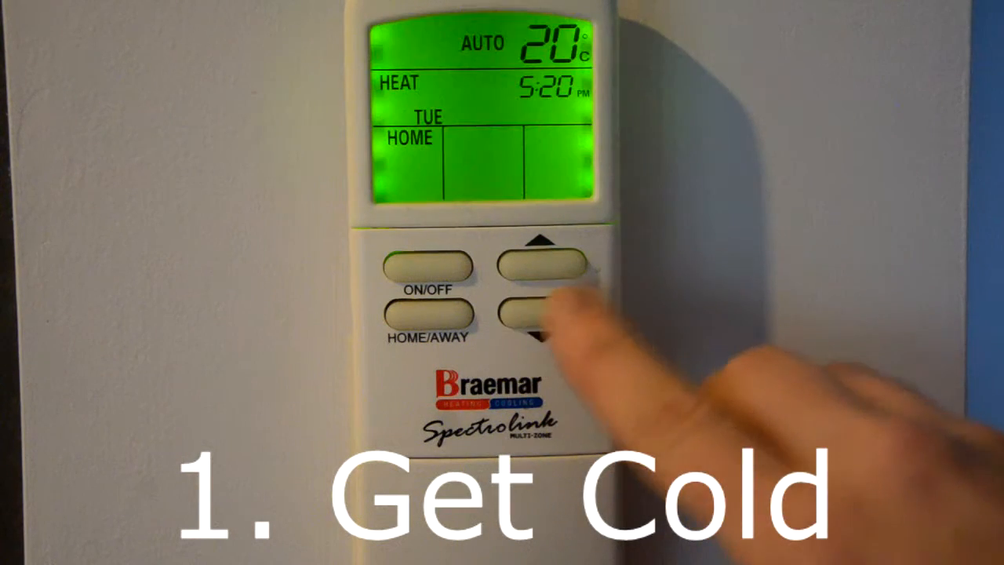
{"action": "left_click", "coordinate": [541, 317]}
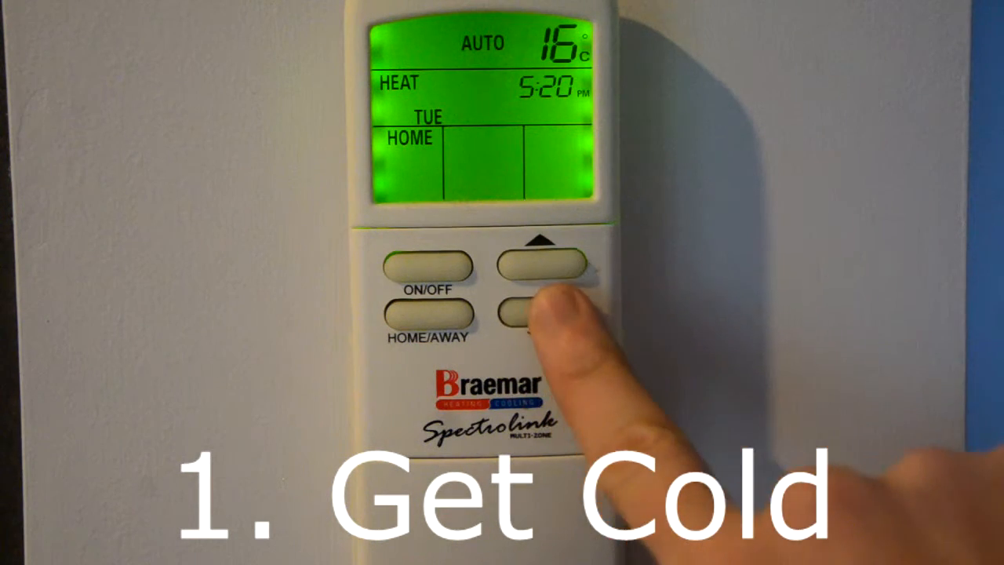
{"action": "left_click", "coordinate": [540, 317]}
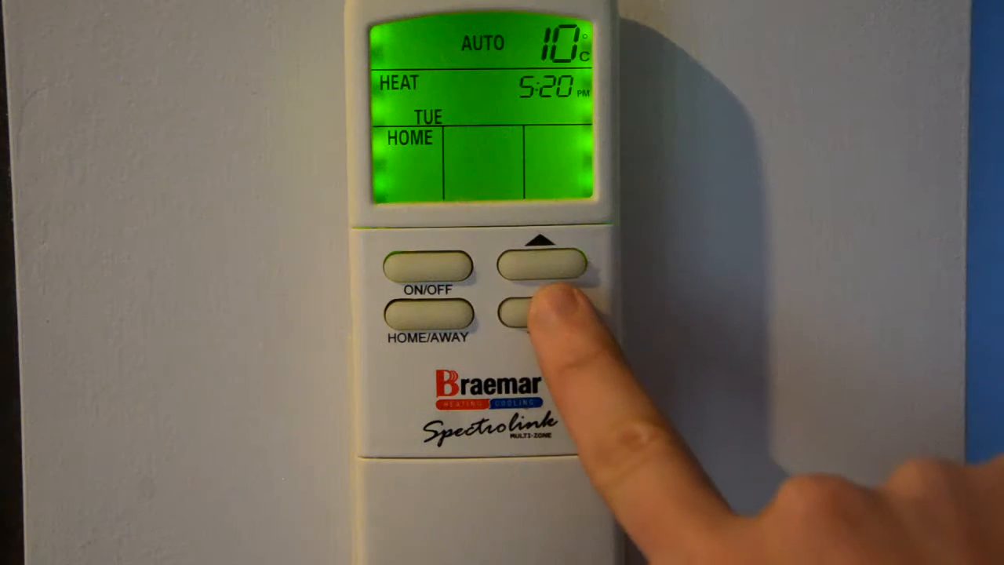
{"action": "left_click", "coordinate": [537, 317]}
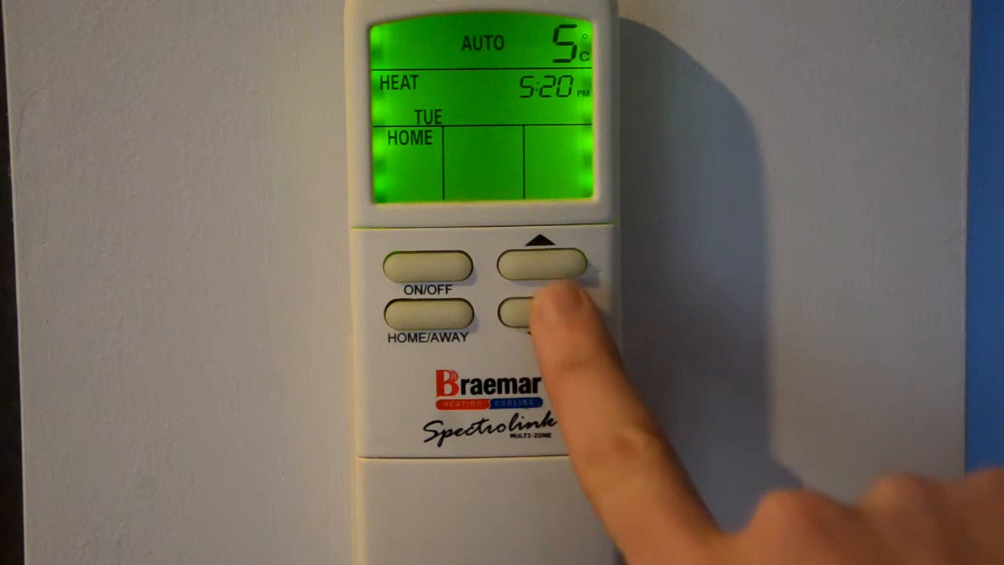
{"action": "left_click", "coordinate": [542, 314]}
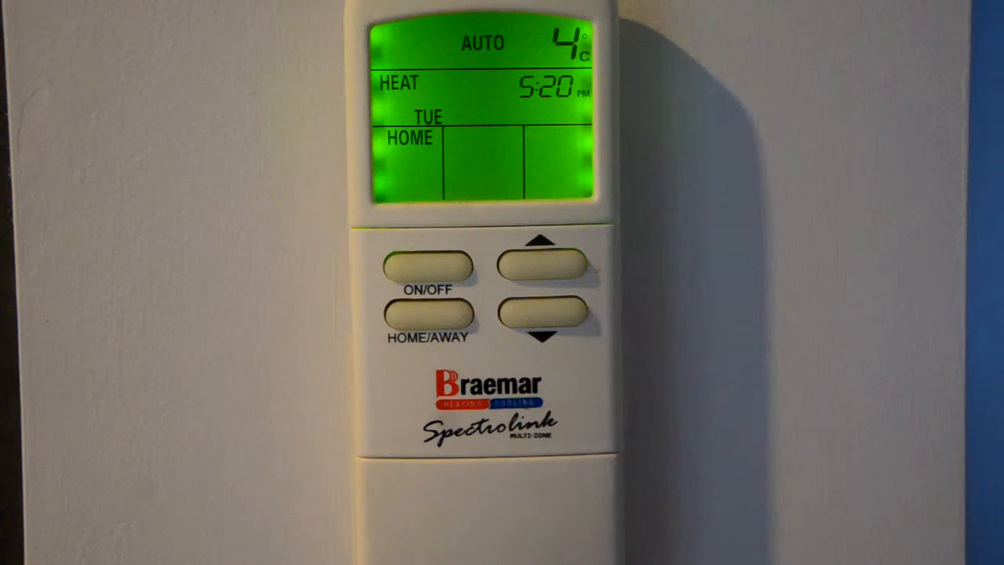